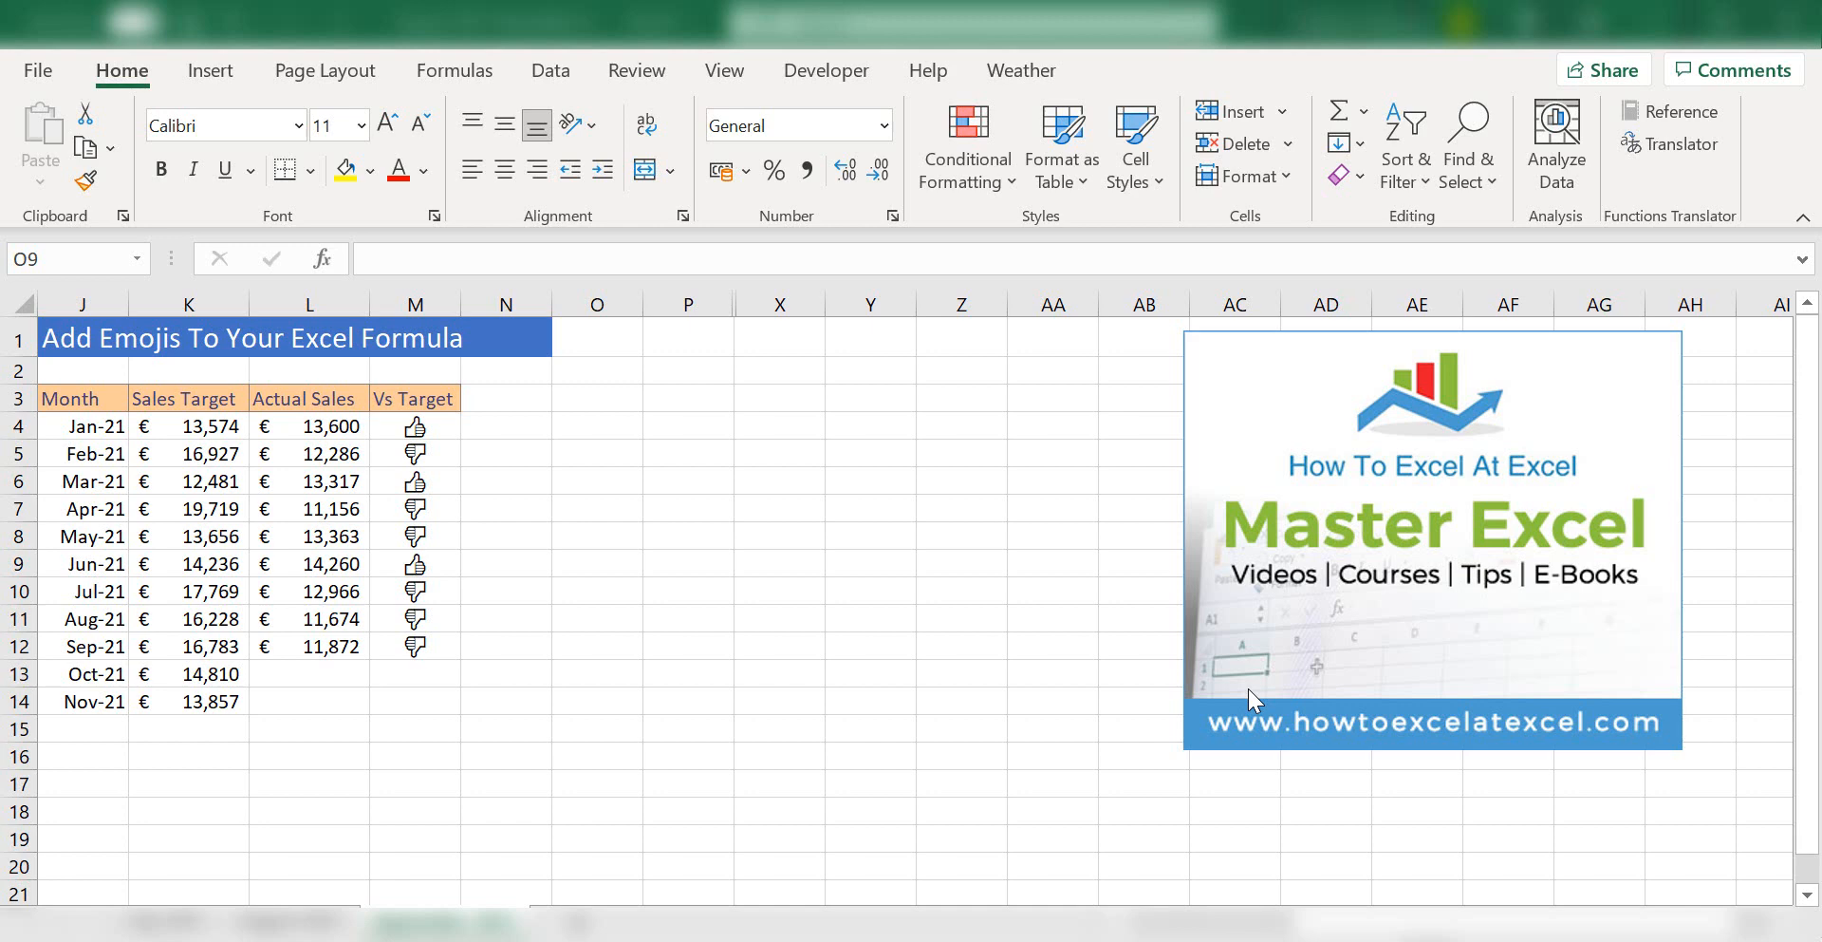
- Clear the existing emoji results from the Vs Target column M4:M12
click(596, 564)
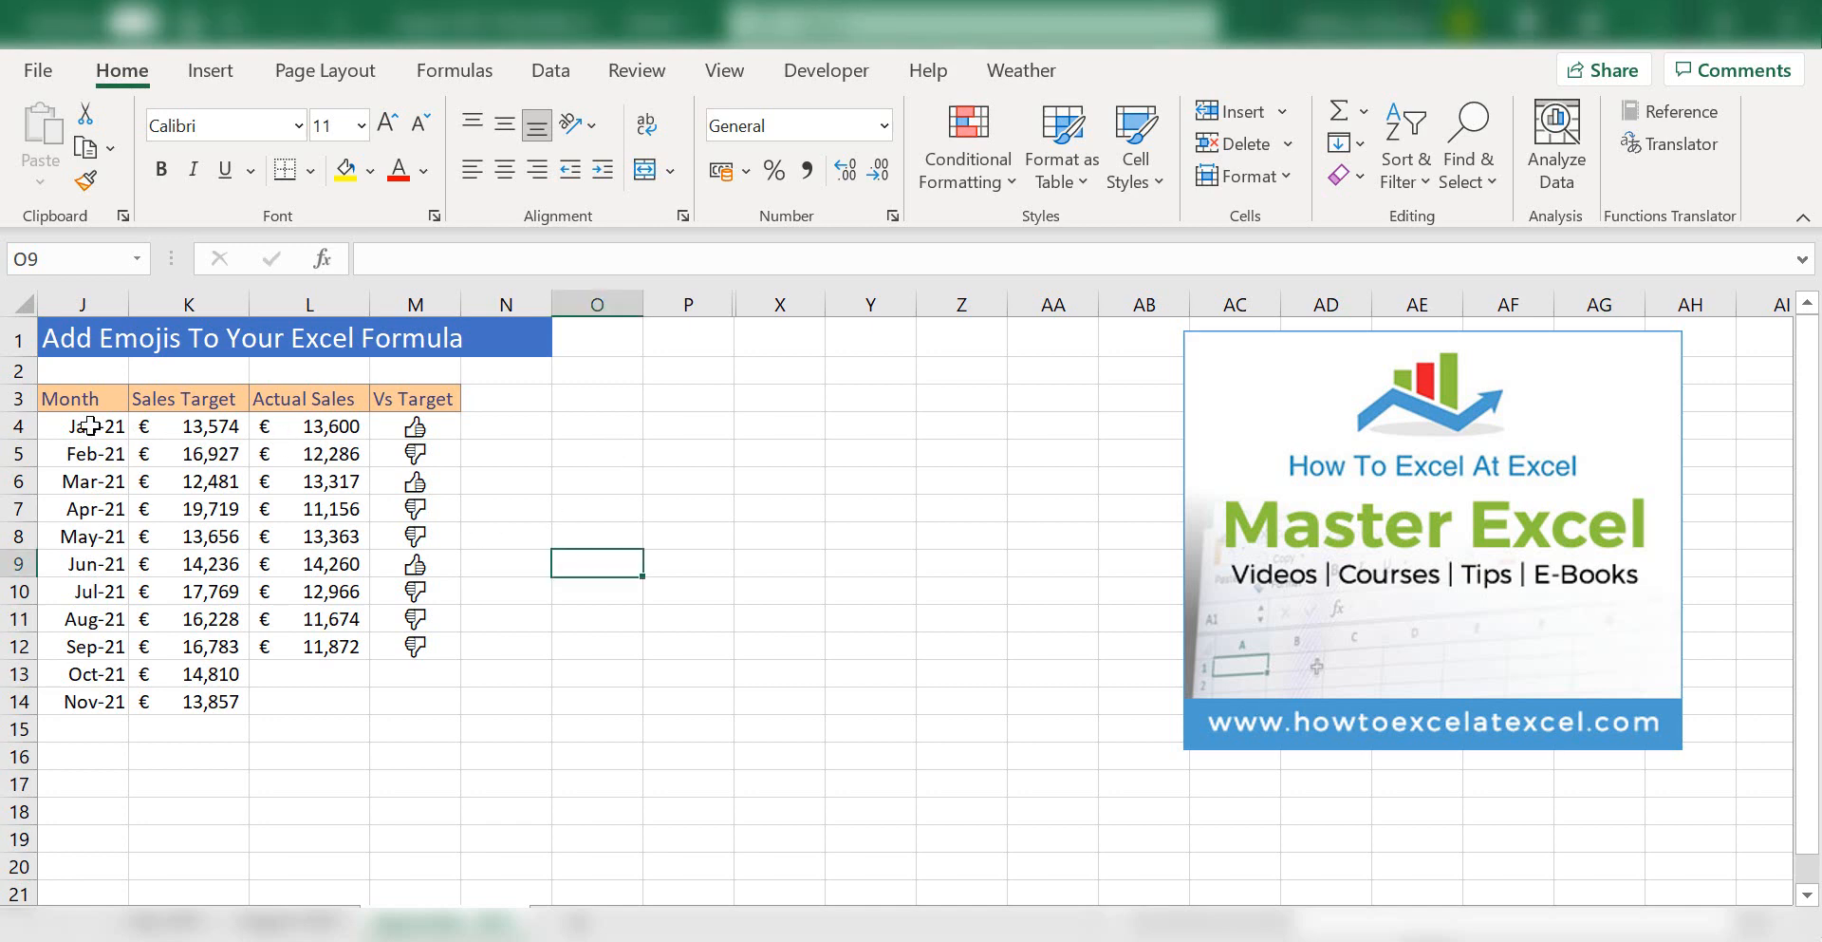
mouse_move(524, 646)
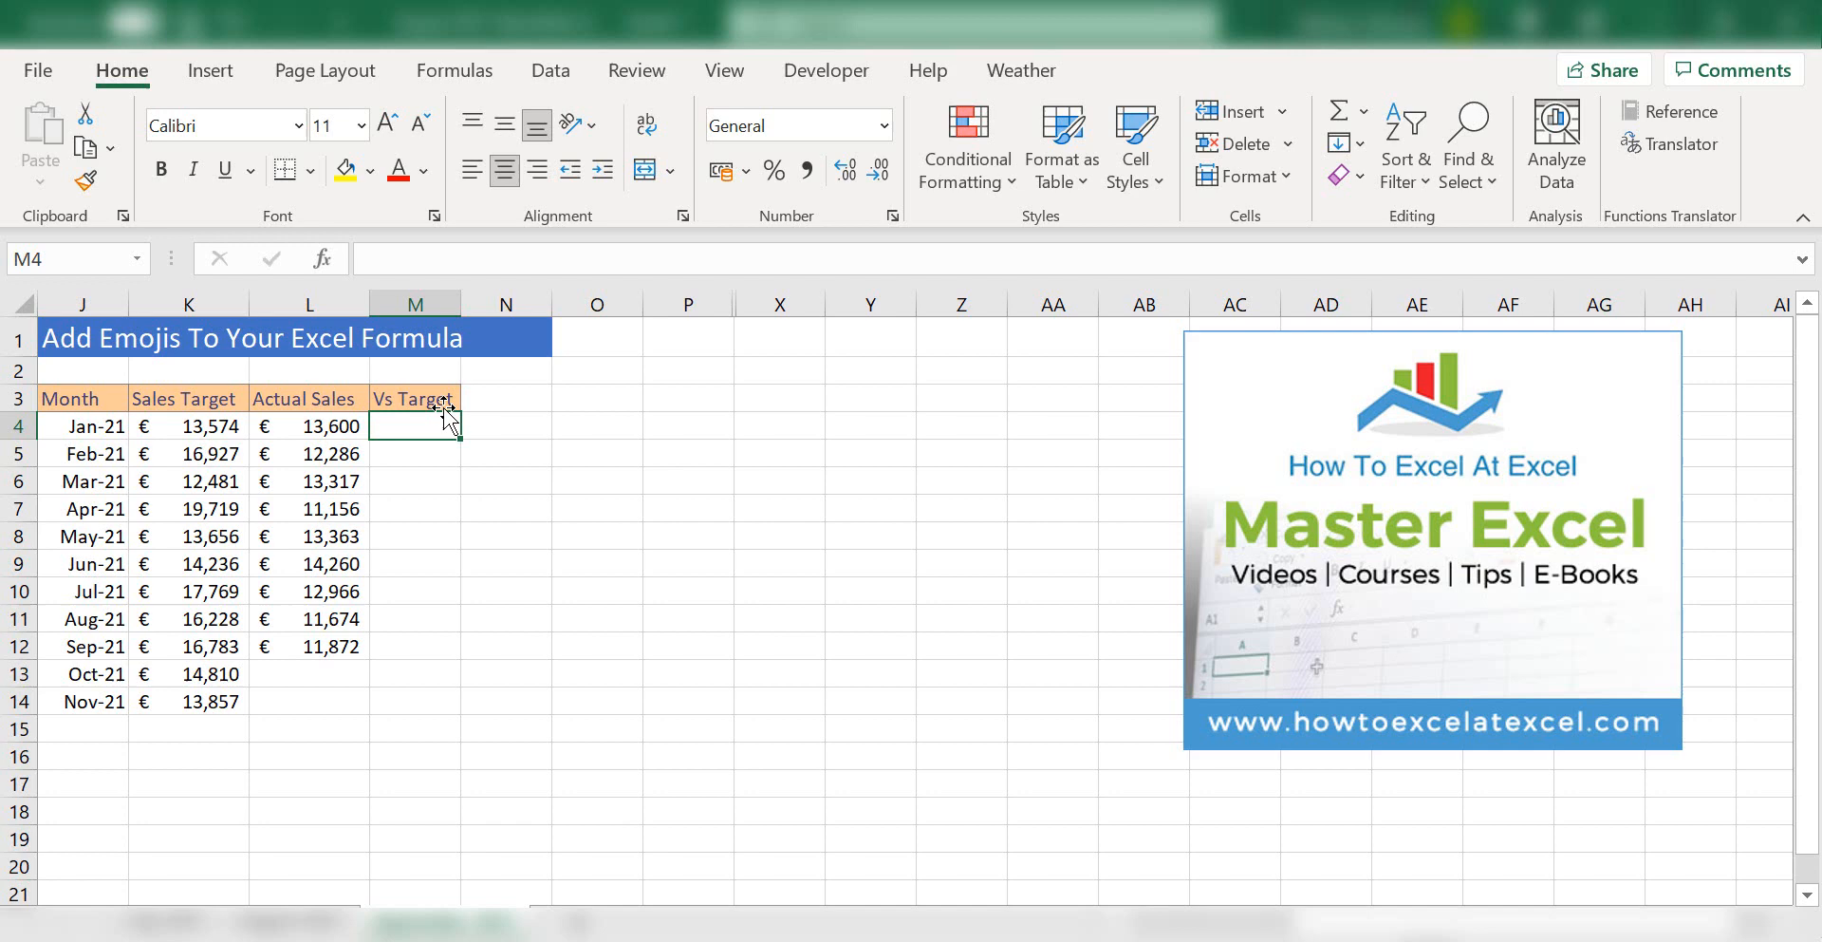
- Begin the formula in M4 with =IF( testing Actual Sales L4 >= Sales Target K4
text(=IF(L4>=K4)
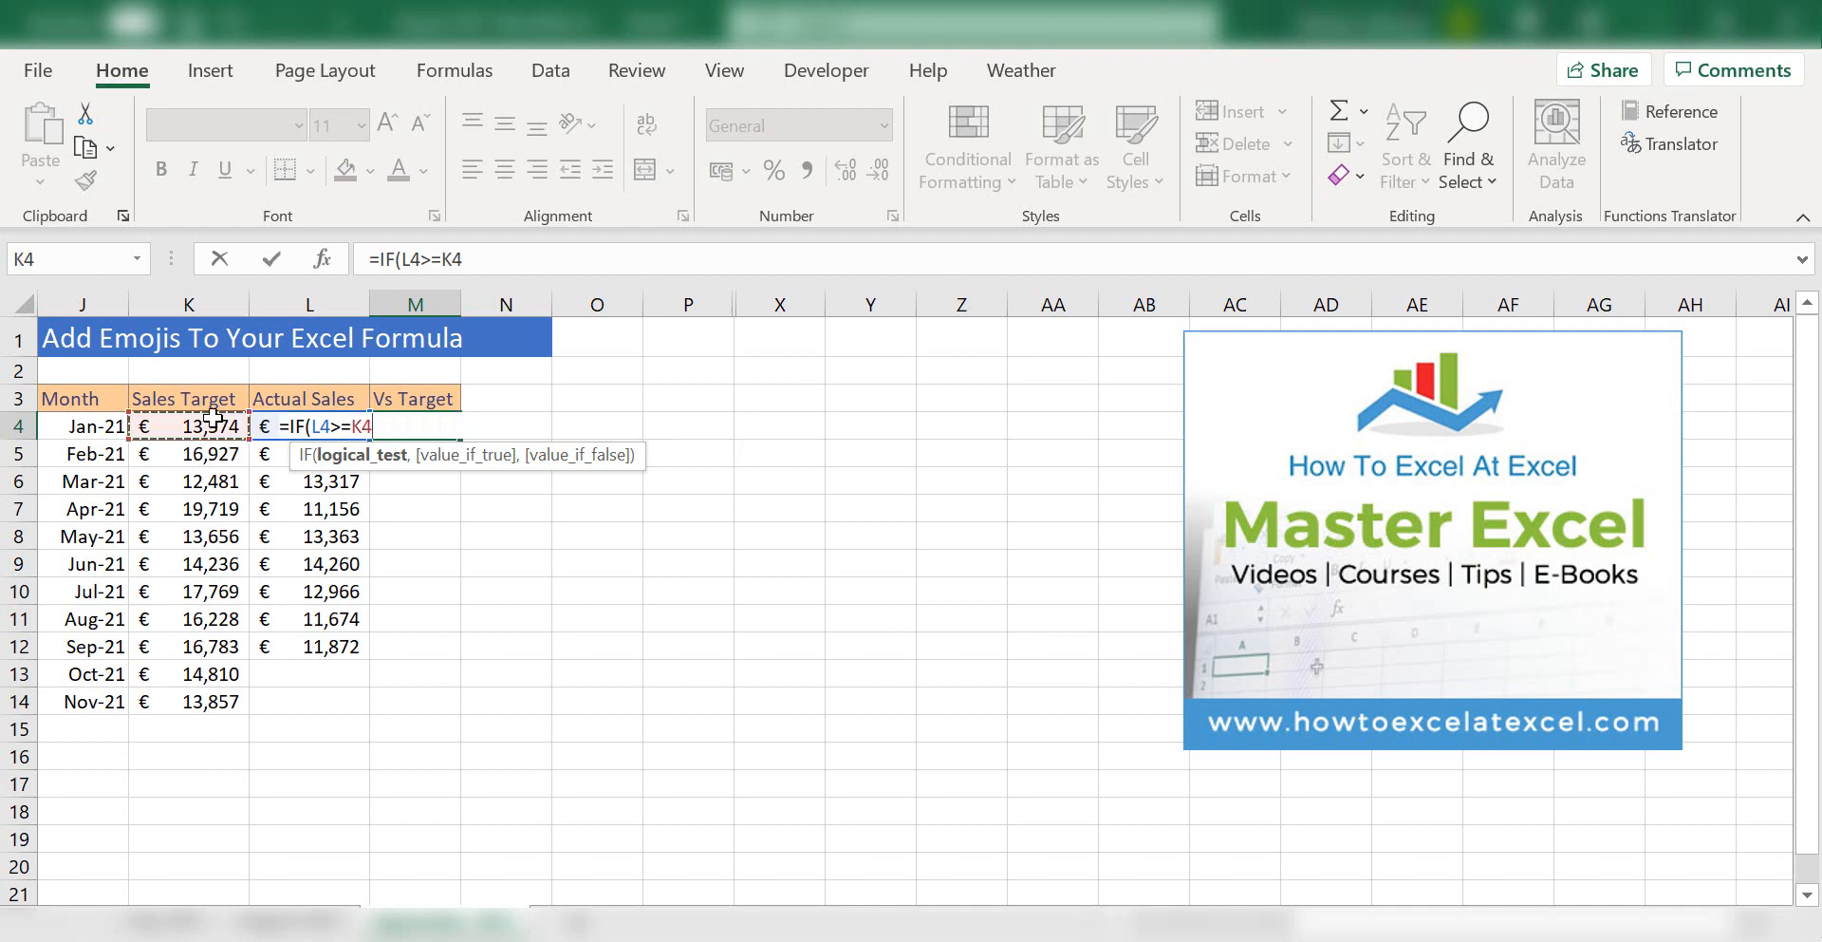
- Enter "👍" as the true result and start the quoted false result
text(,"👍",")
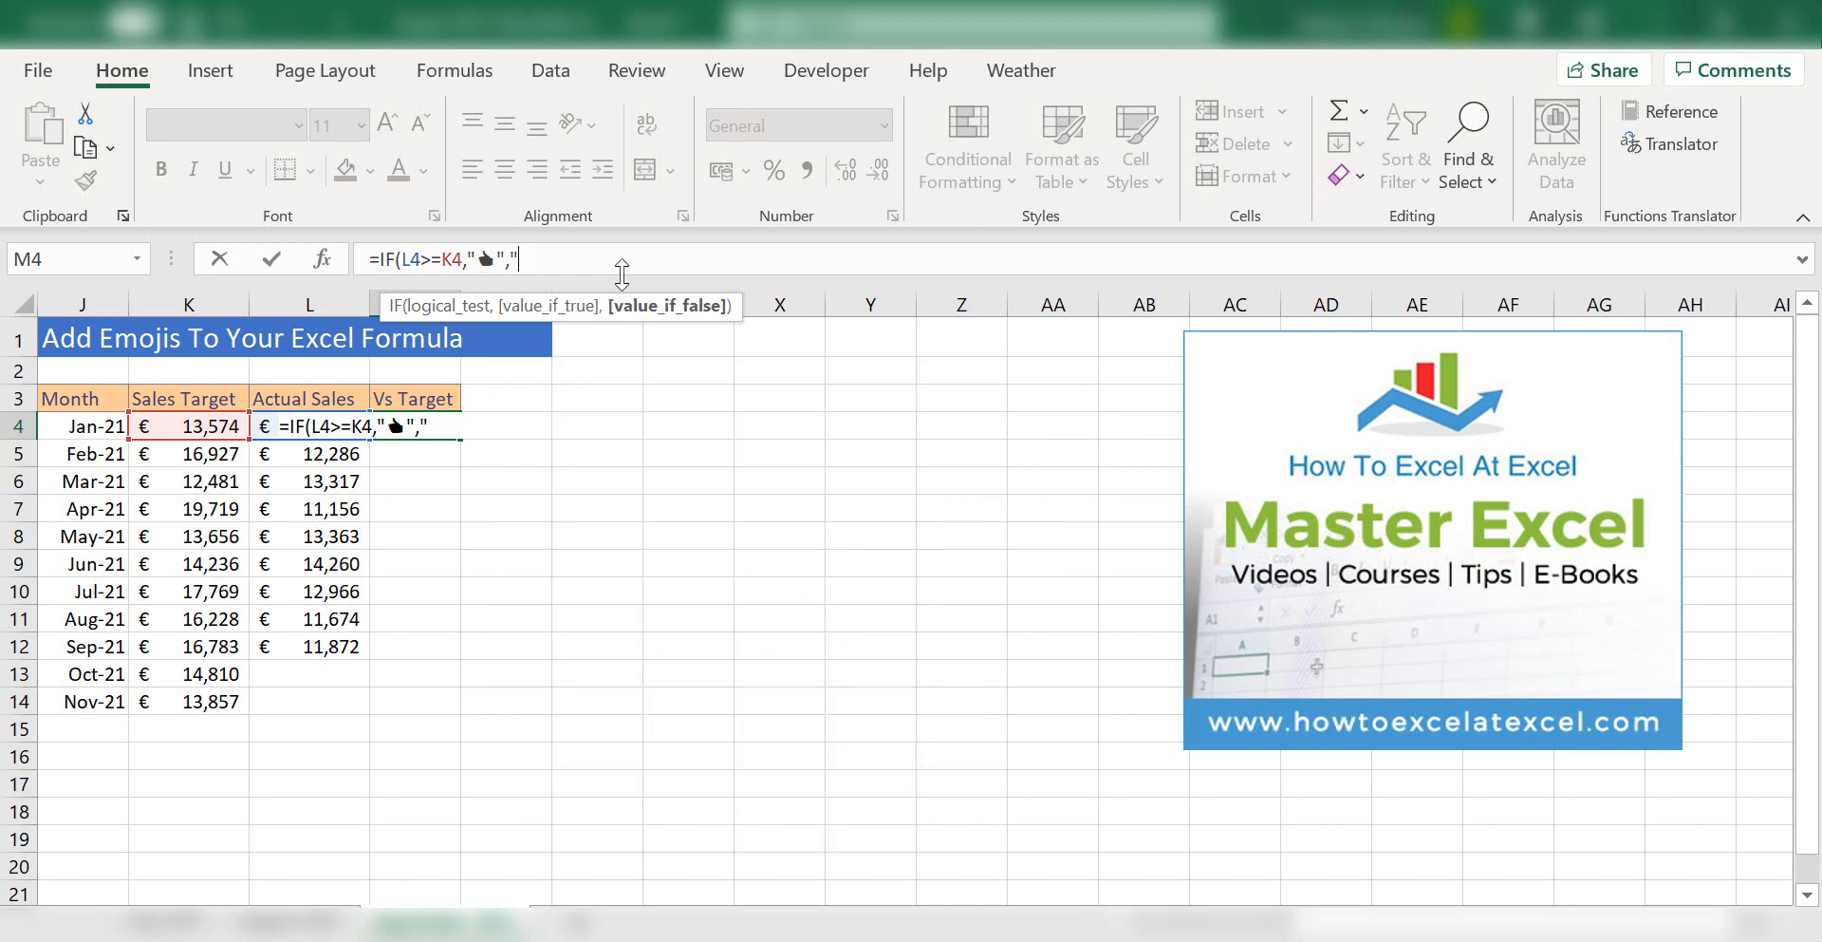